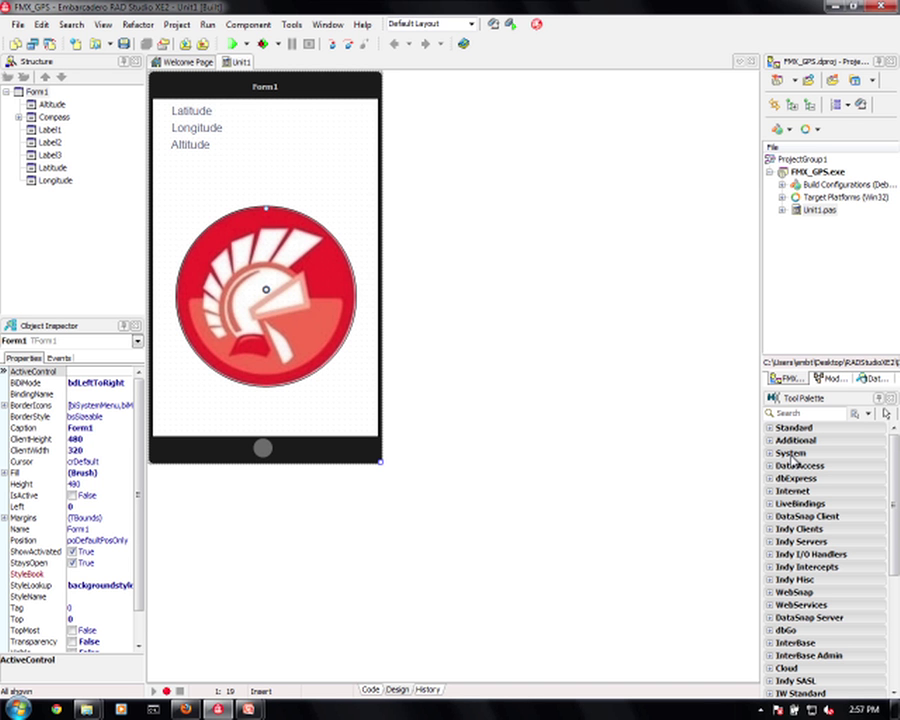
{"action": "mouse_move", "coordinate": [623, 235]}
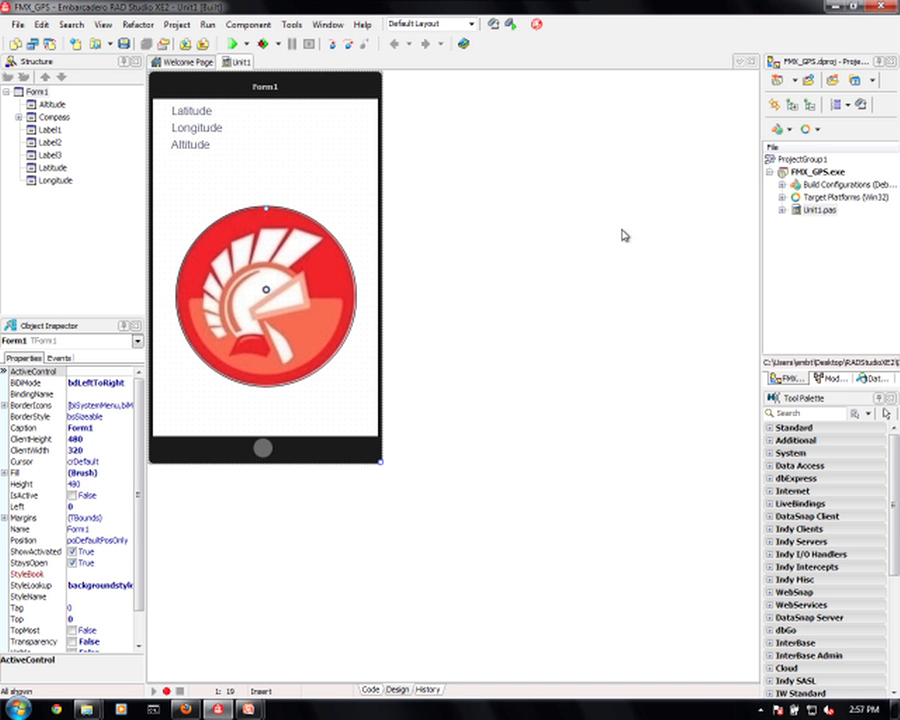
{"action": "mouse_move", "coordinate": [313, 161]}
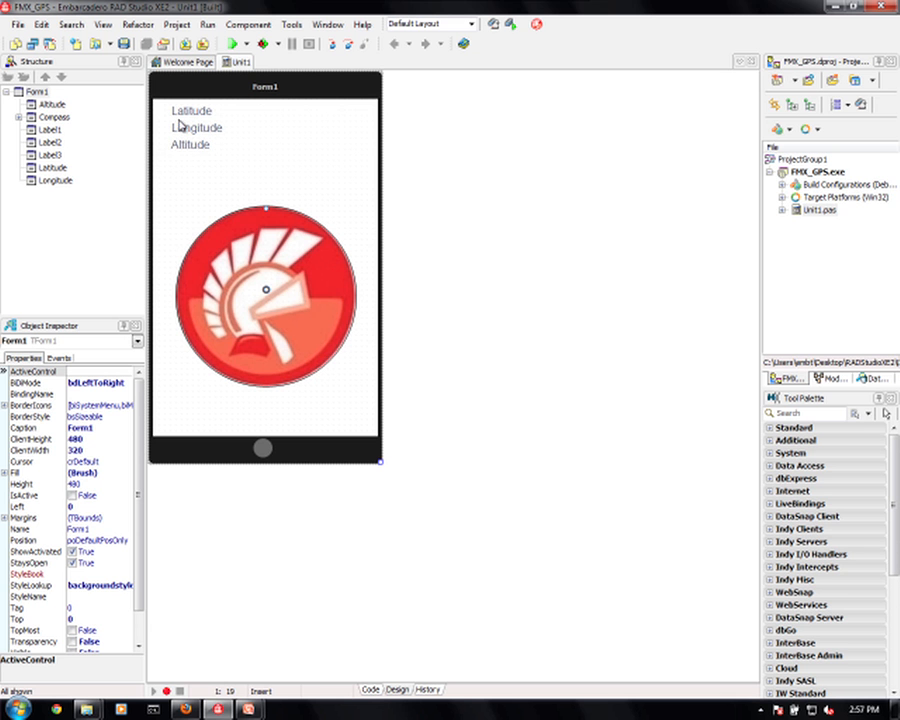
{"action": "mouse_move", "coordinate": [267, 154]}
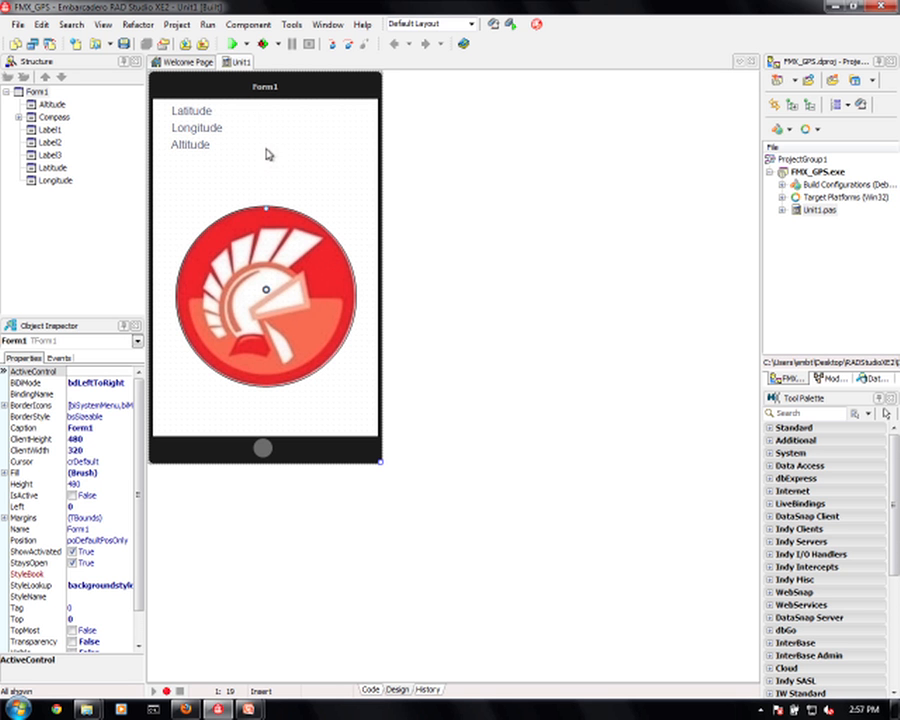
{"action": "mouse_move", "coordinate": [286, 125]}
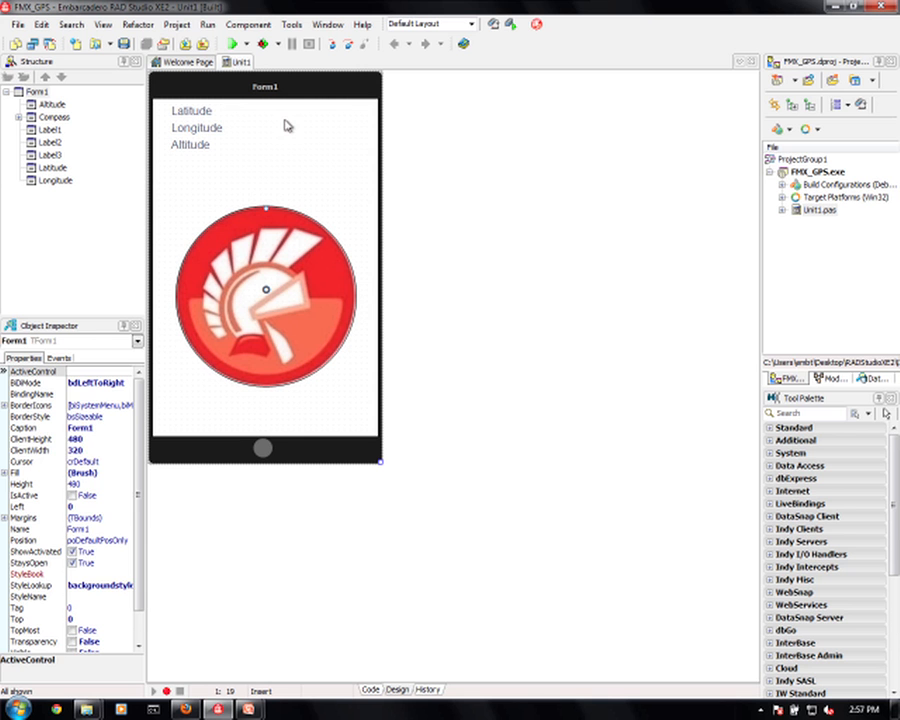
Inspect the properties of the Altitude label, compass circle, CompassLabel and the form.
{"action": "left_click", "coordinate": [196, 128]}
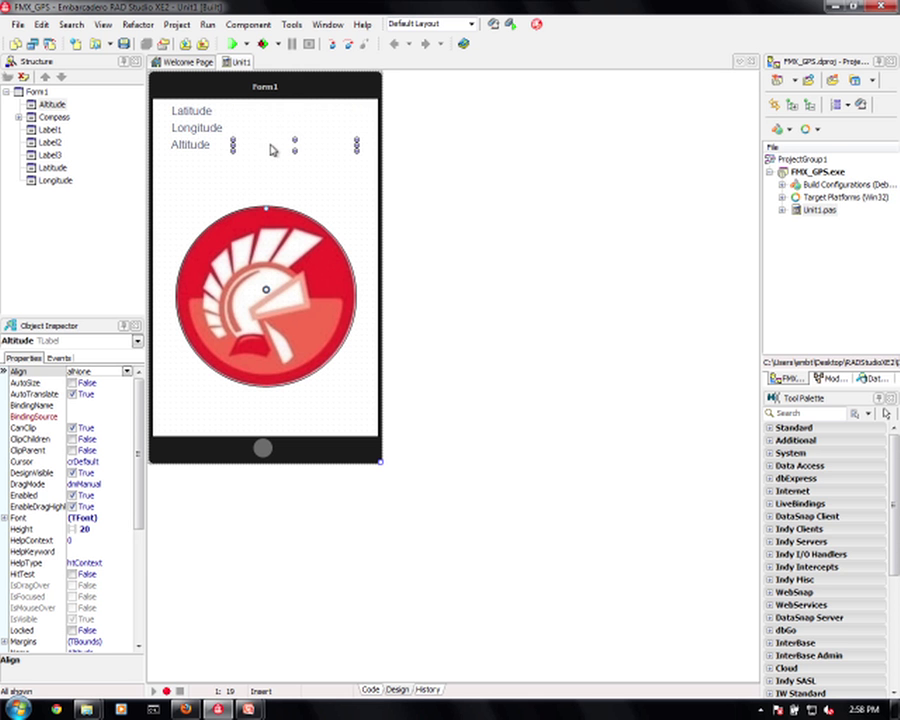
{"action": "left_click", "coordinate": [265, 290]}
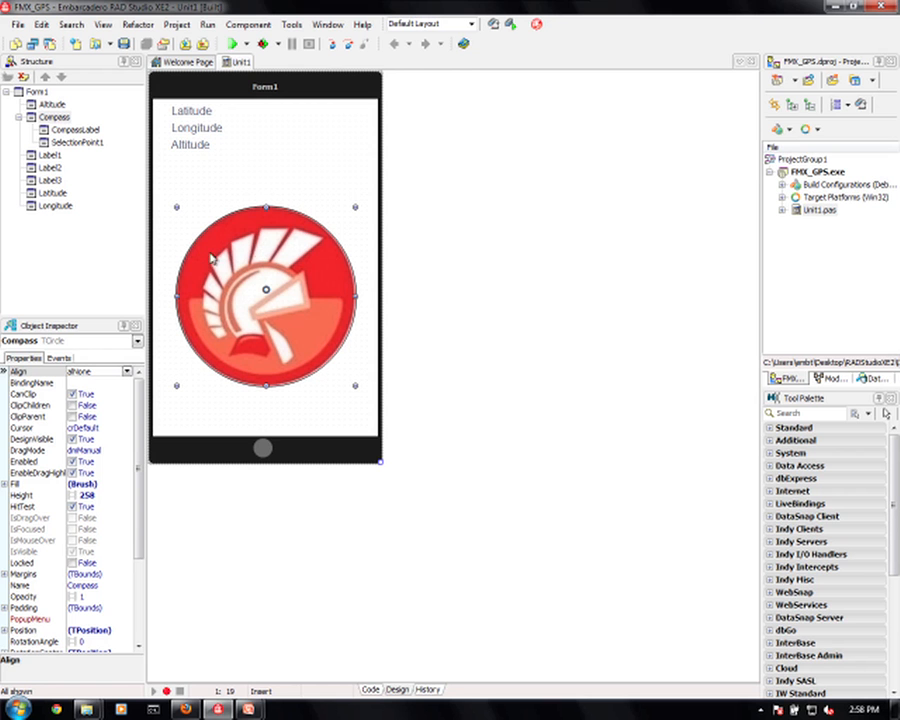
{"action": "mouse_move", "coordinate": [308, 287]}
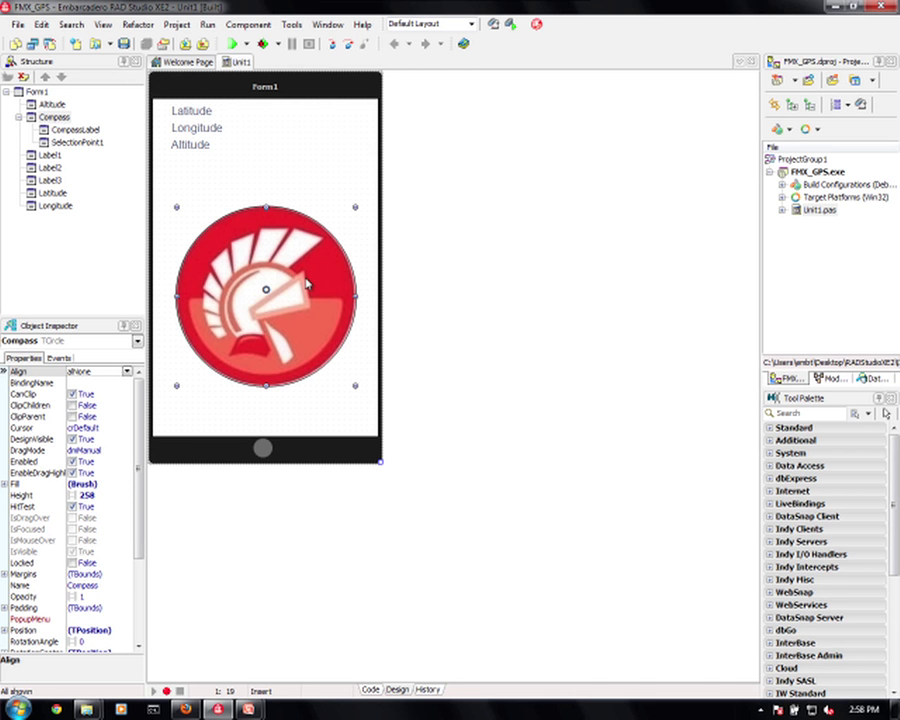
{"action": "left_click", "coordinate": [265, 295]}
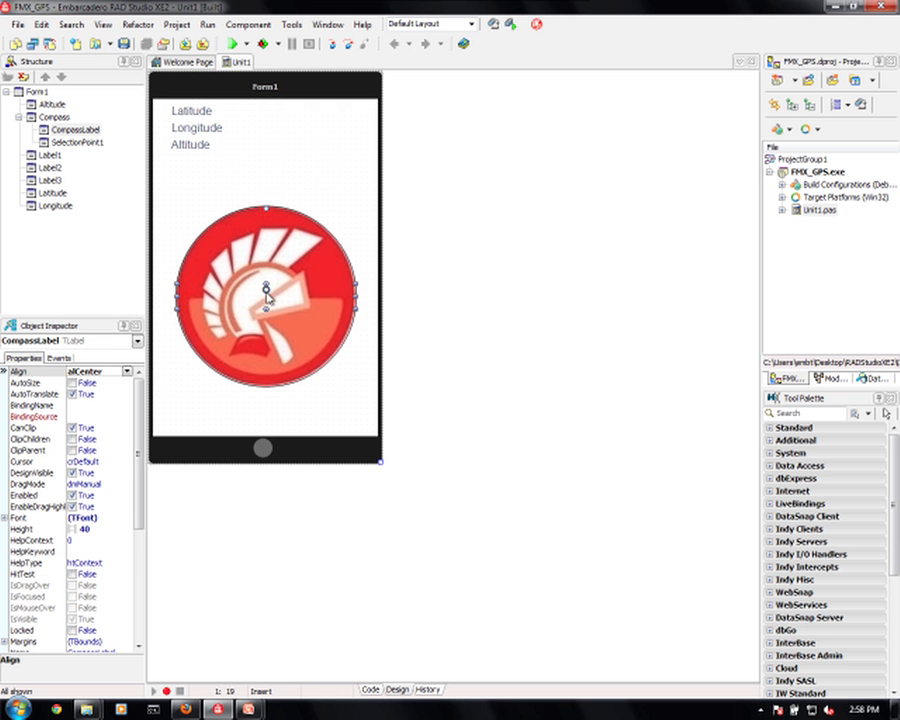
{"action": "left_click", "coordinate": [266, 290]}
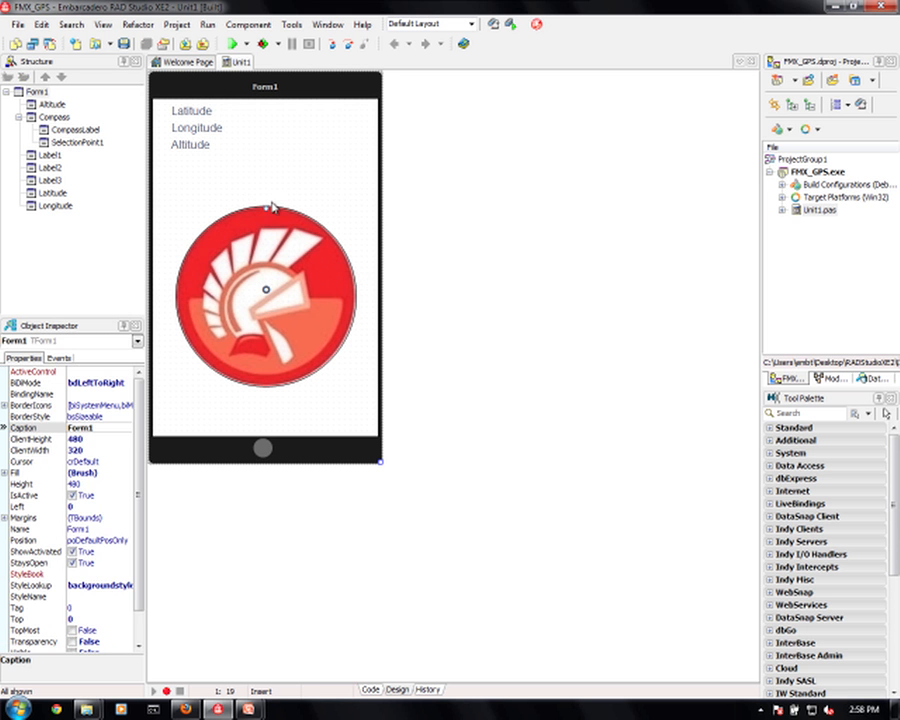
{"action": "mouse_move", "coordinate": [267, 214]}
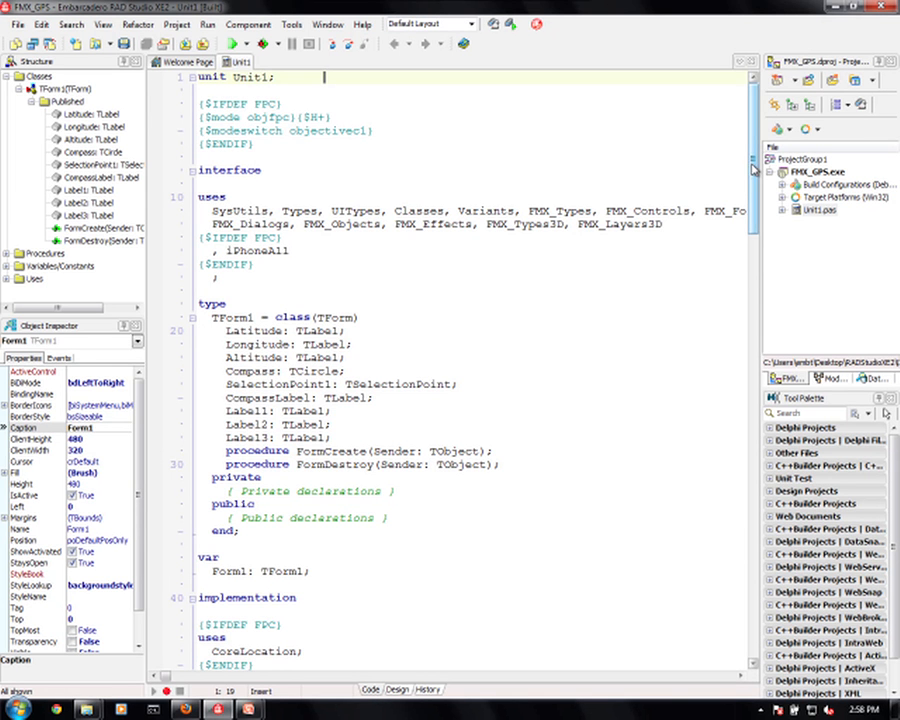
Scroll to the implementation section and highlight CoreLocation in the uses clause.
{"action": "scroll", "scroll_direction": "down", "scroll_amount": 3}
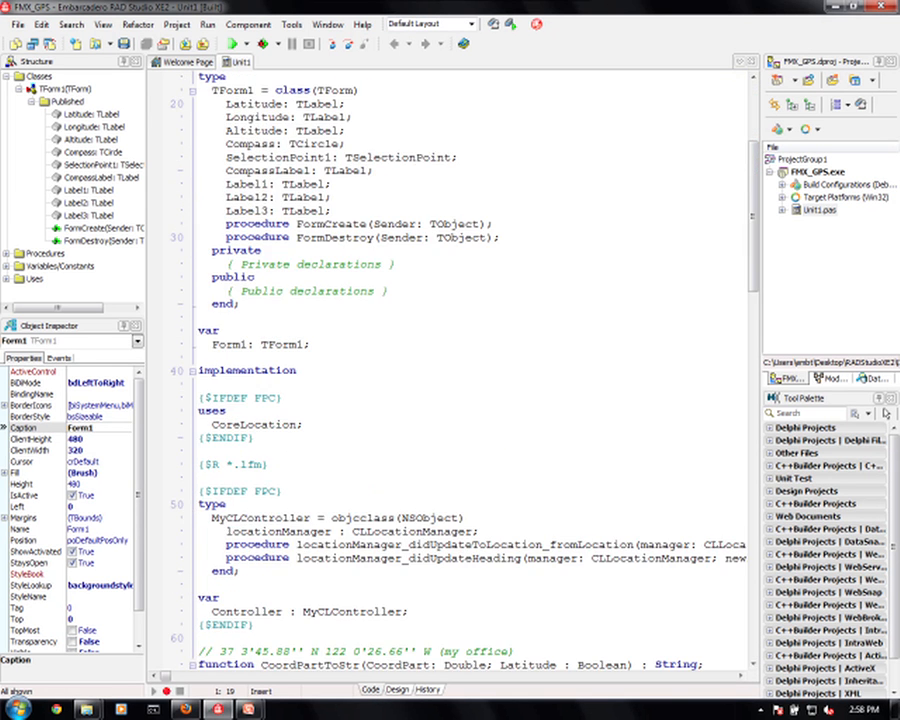
{"action": "double_click", "coordinate": [252, 424]}
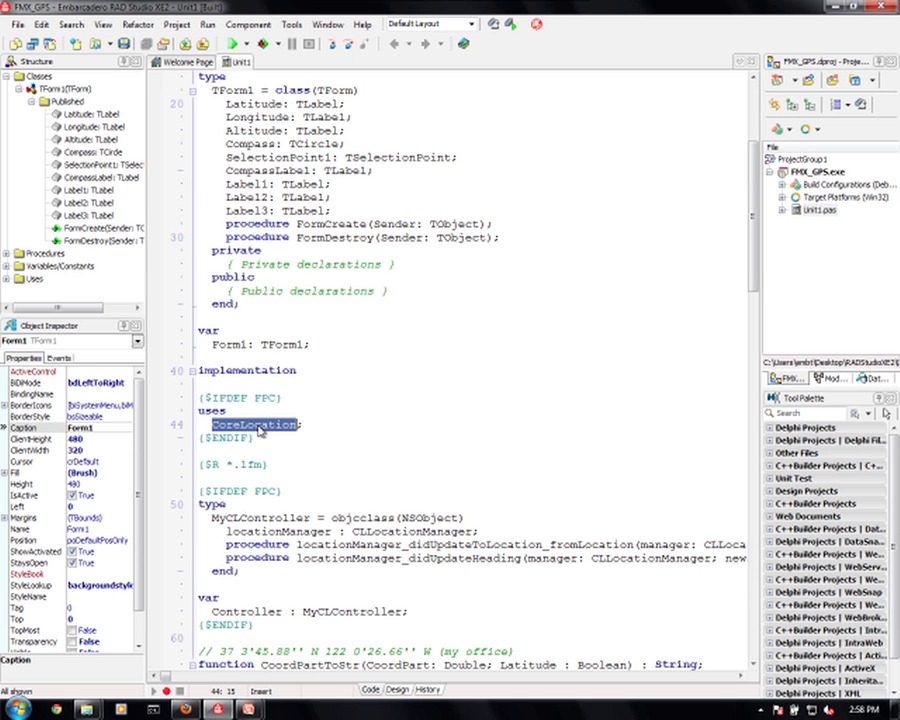
{"action": "scroll", "scroll_direction": "down", "scroll_amount": 3}
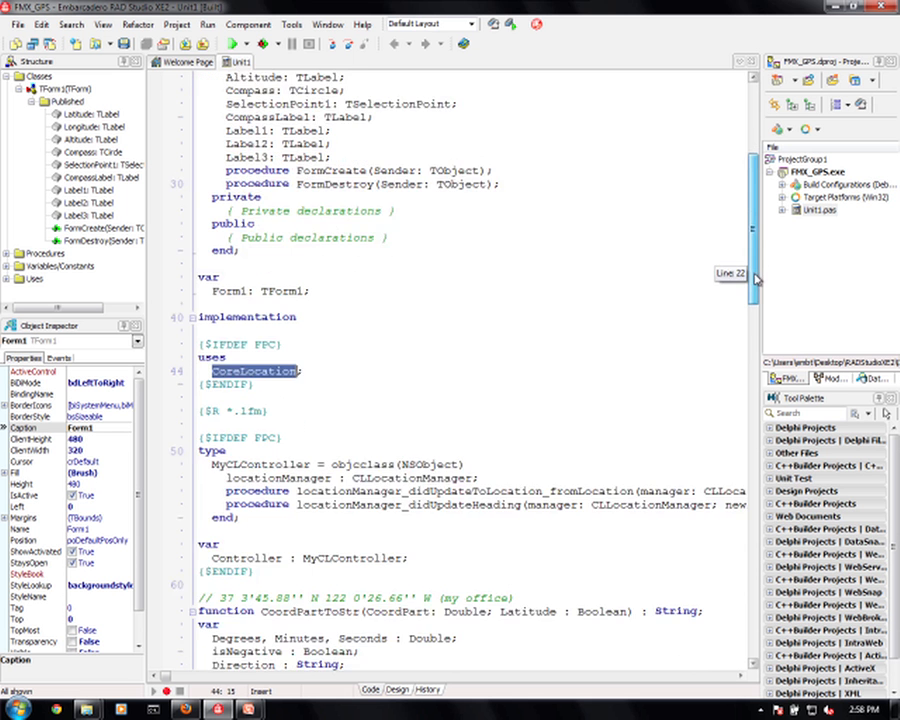
{"action": "scroll", "scroll_direction": "down", "scroll_amount": 3}
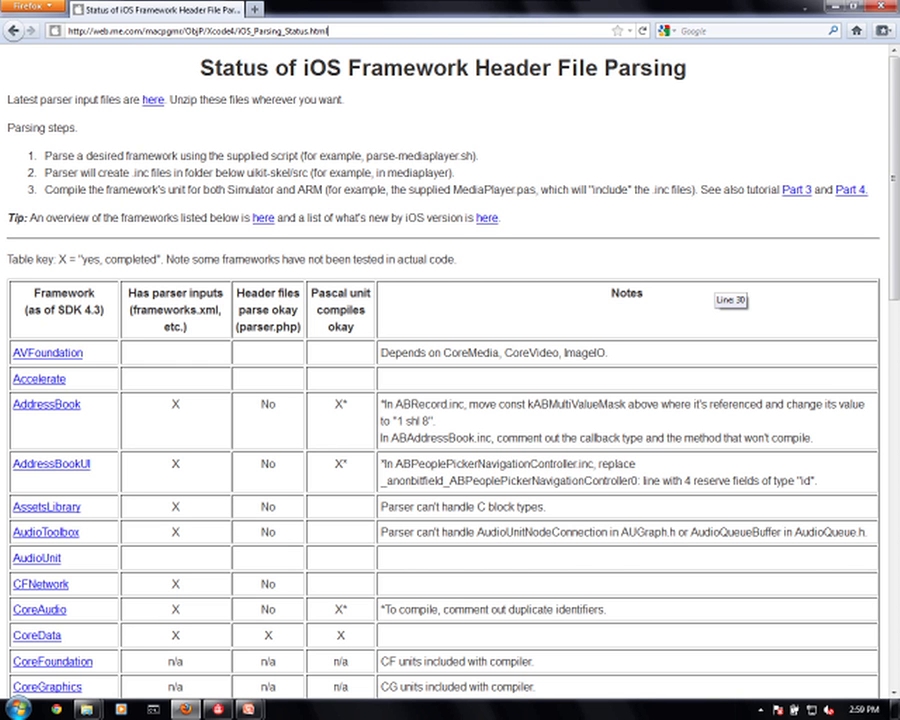
Scroll through the iOS framework parsing table to check CoreLocation's parse and compile status.
{"action": "scroll", "scroll_direction": "down", "scroll_amount": 3}
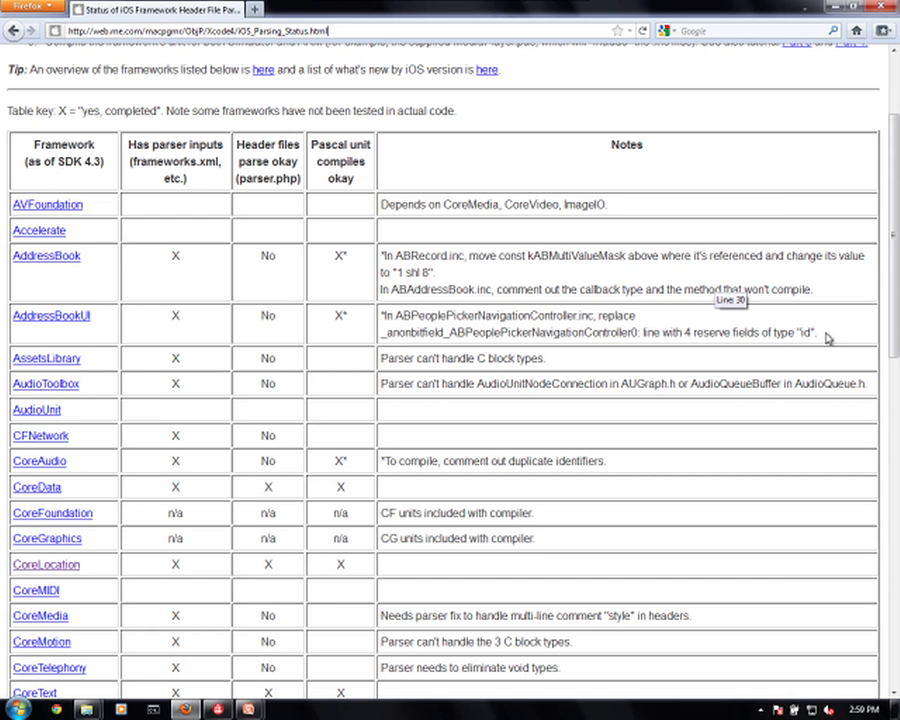
{"action": "scroll", "scroll_direction": "up", "scroll_amount": 3}
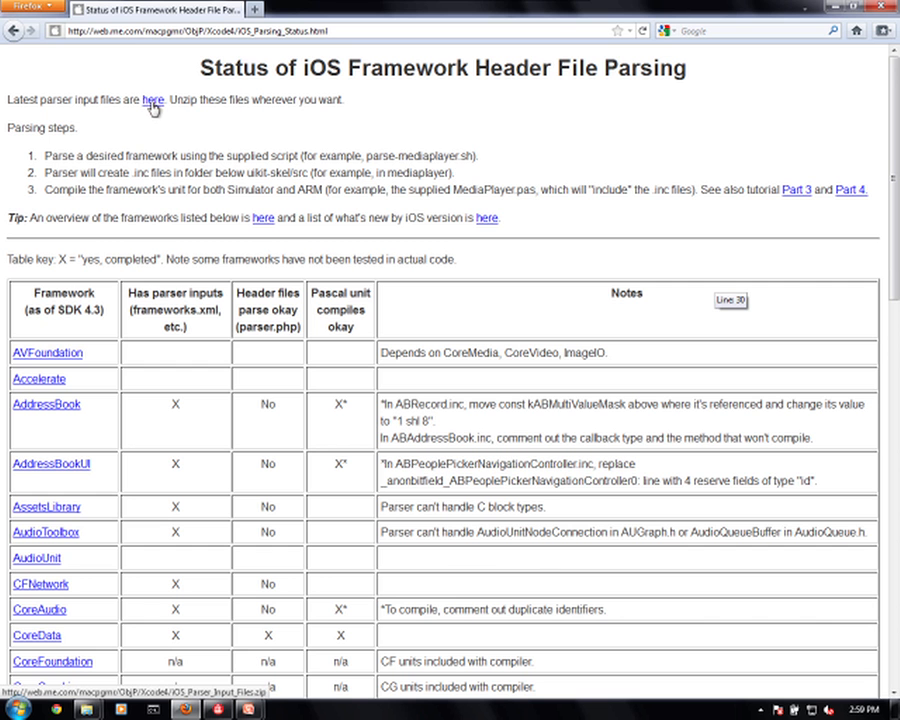
{"action": "mouse_move", "coordinate": [553, 147]}
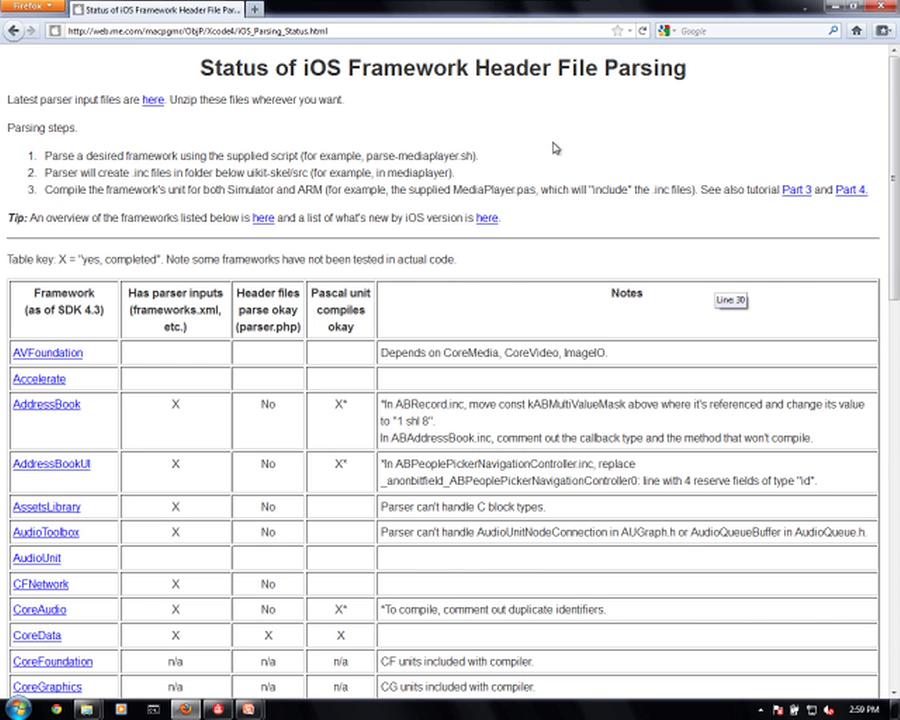
{"action": "mouse_move", "coordinate": [46, 686]}
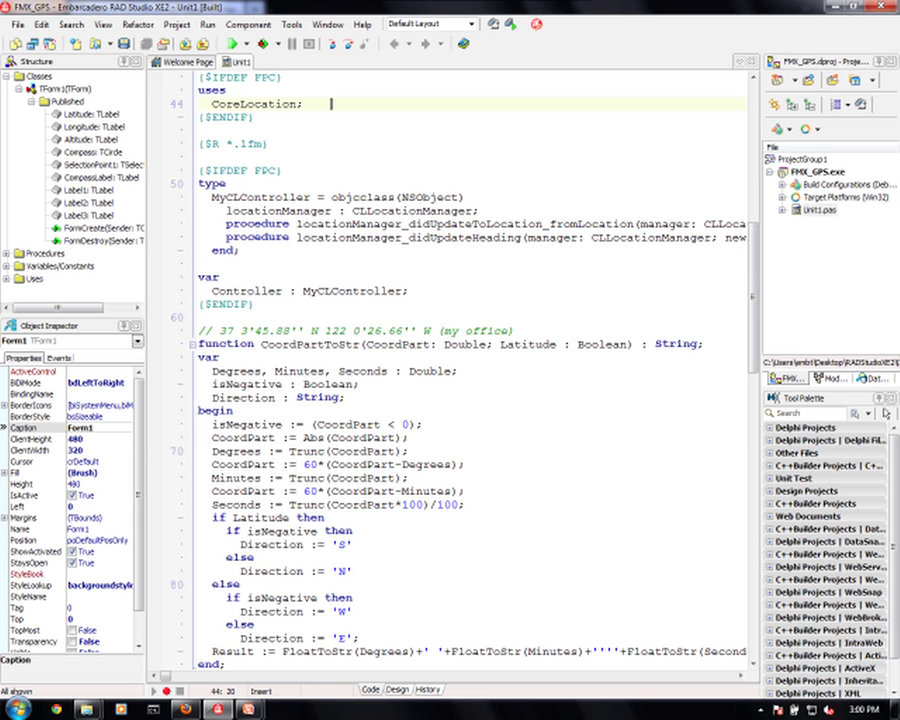
Highlight CoreLocation, objcclass, and MyCLController's location and heading update methods.
{"action": "double_click", "coordinate": [413, 211]}
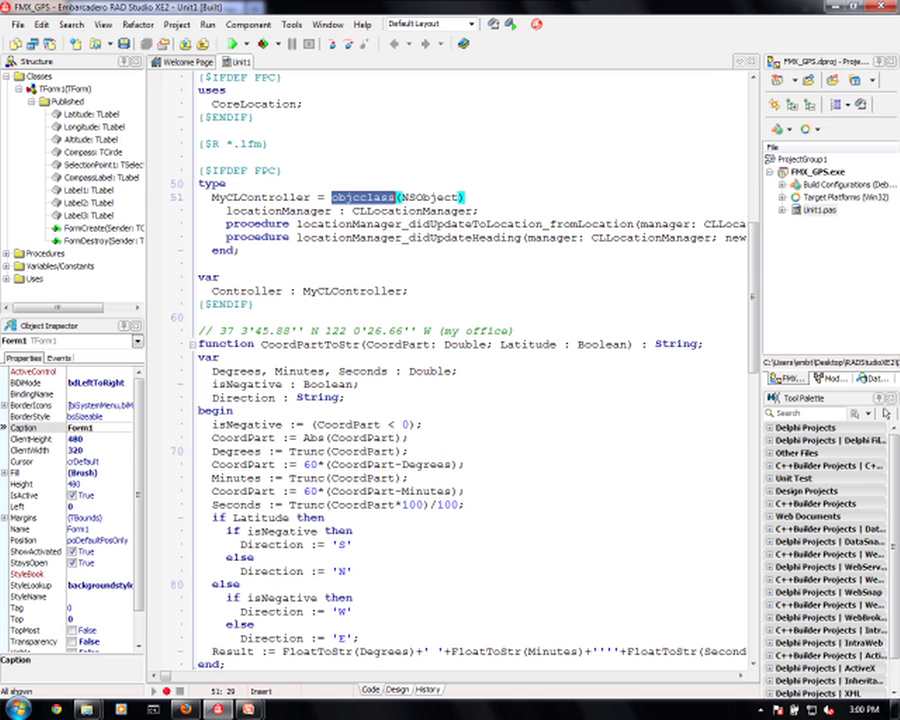
{"action": "double_click", "coordinate": [407, 197]}
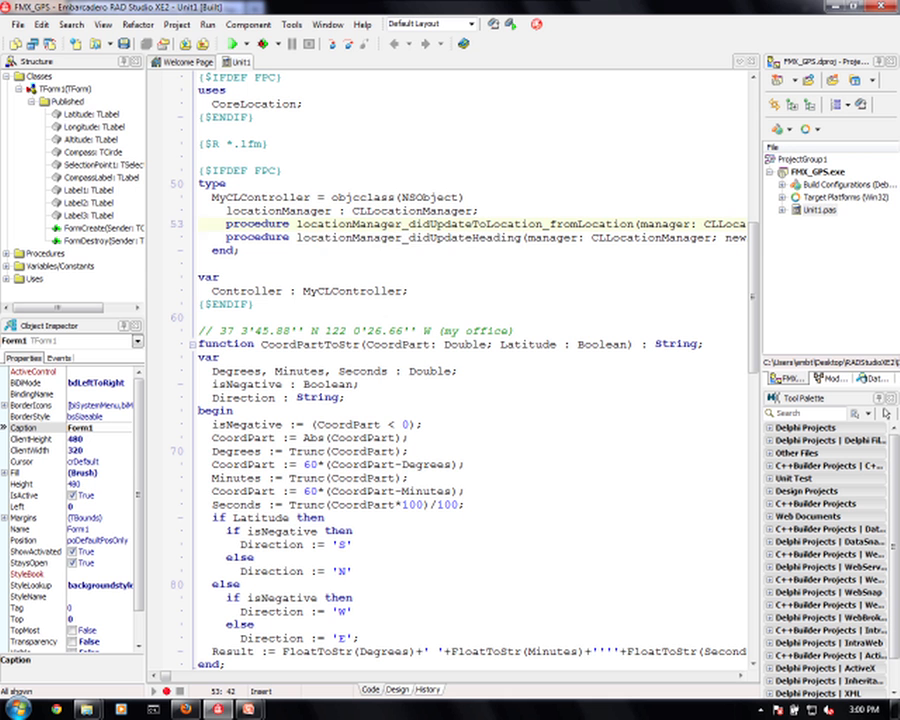
{"action": "double_click", "coordinate": [415, 237]}
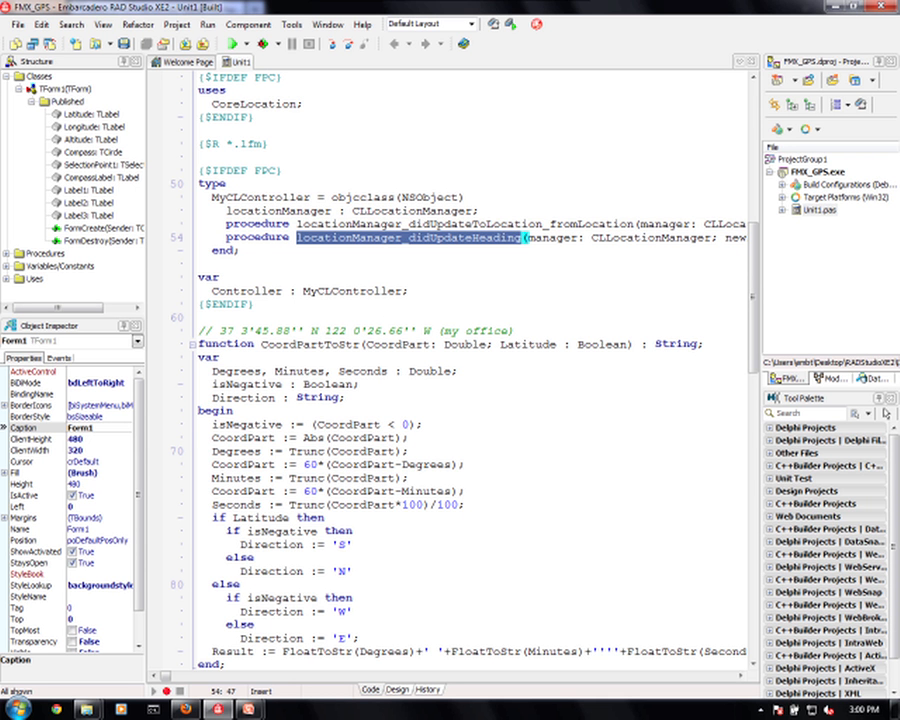
{"action": "double_click", "coordinate": [351, 291]}
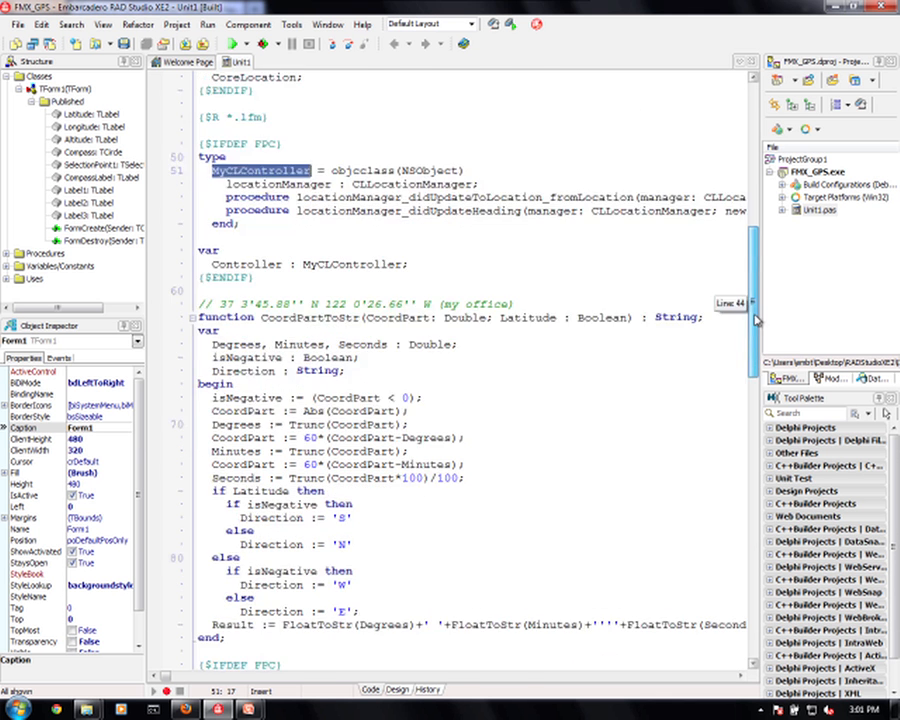
Highlight alloc, Controller, startUpdatingHeading and release in FormCreate and FormDestroy.
{"action": "scroll", "scroll_direction": "down", "scroll_amount": 3}
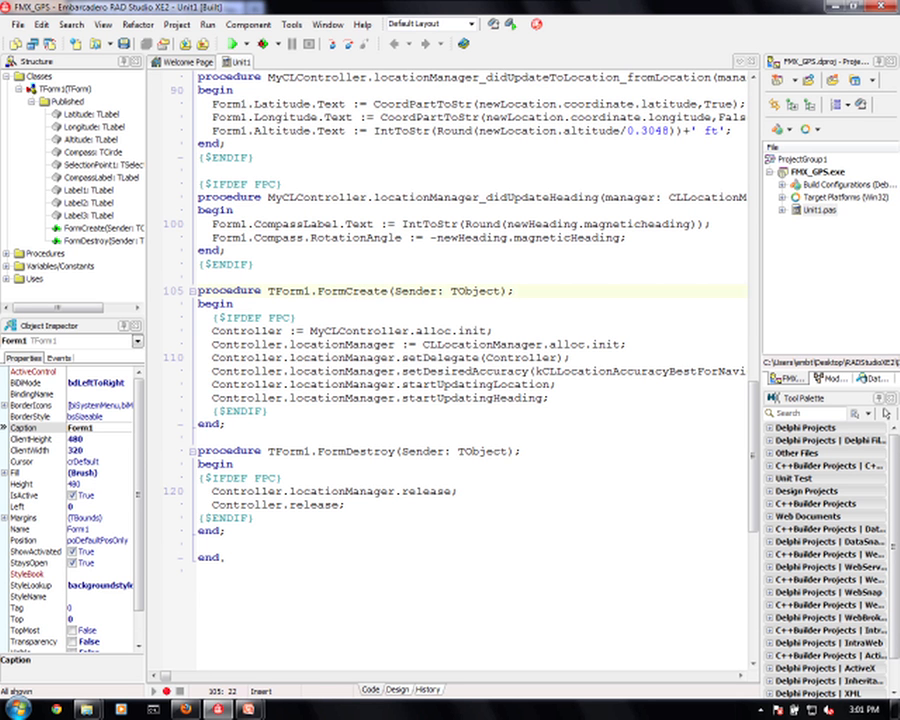
{"action": "double_click", "coordinate": [355, 290]}
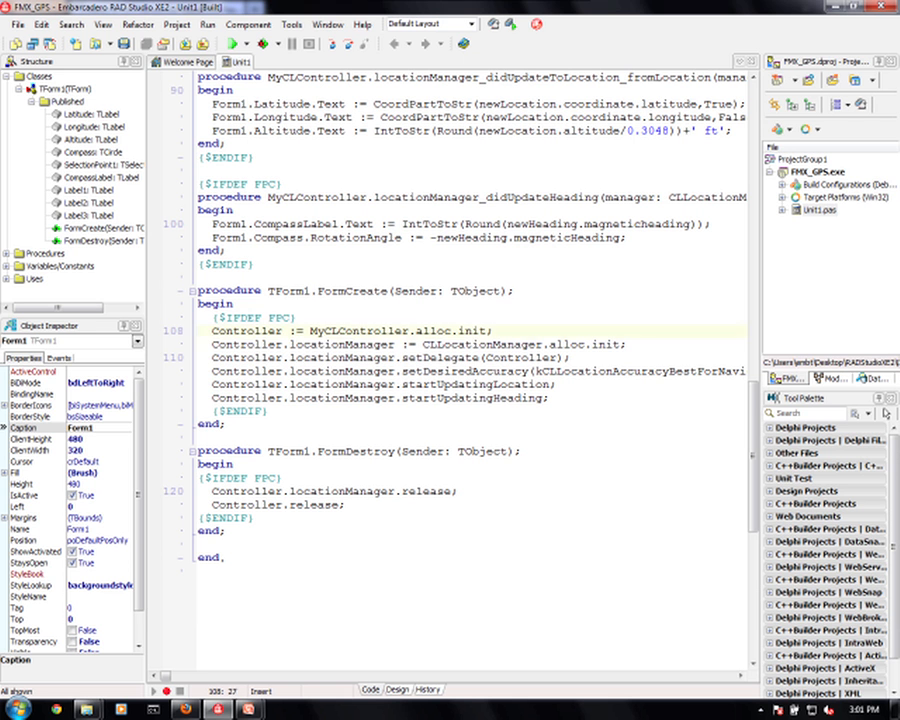
{"action": "double_click", "coordinate": [360, 331]}
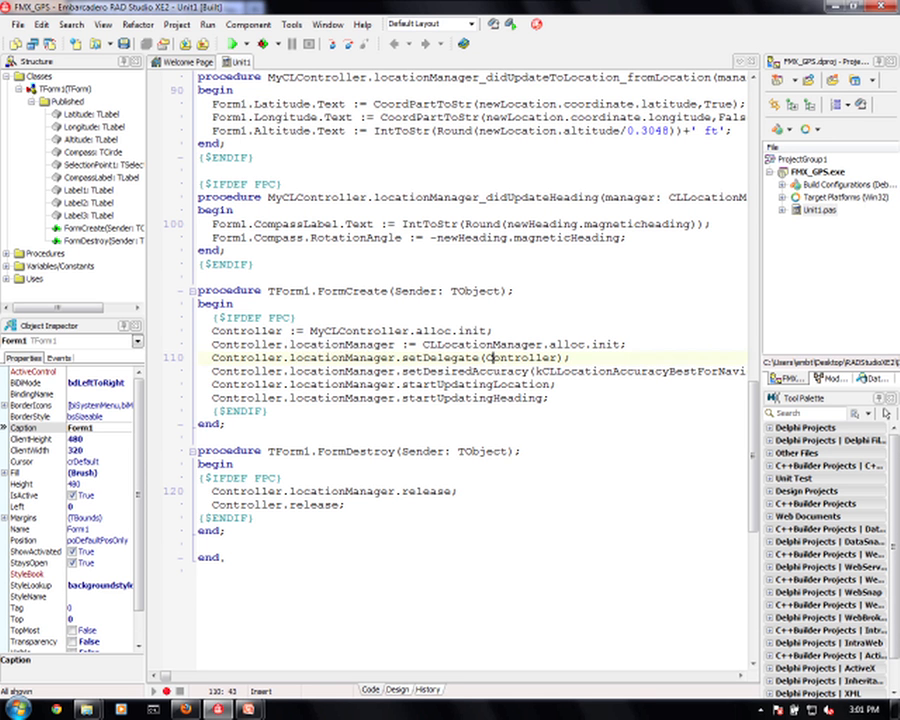
{"action": "double_click", "coordinate": [520, 357]}
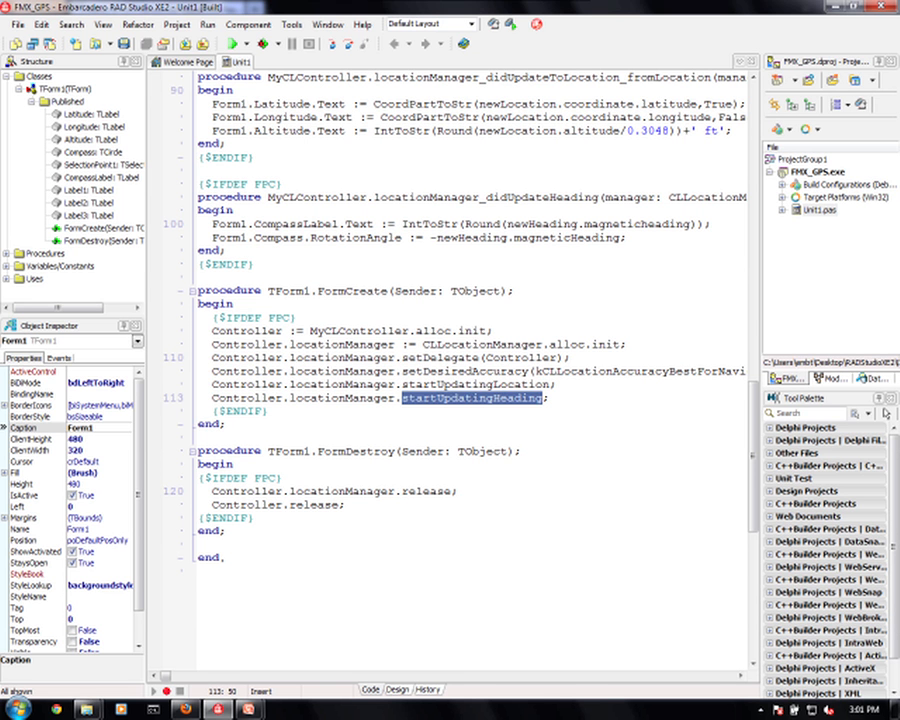
{"action": "double_click", "coordinate": [344, 491]}
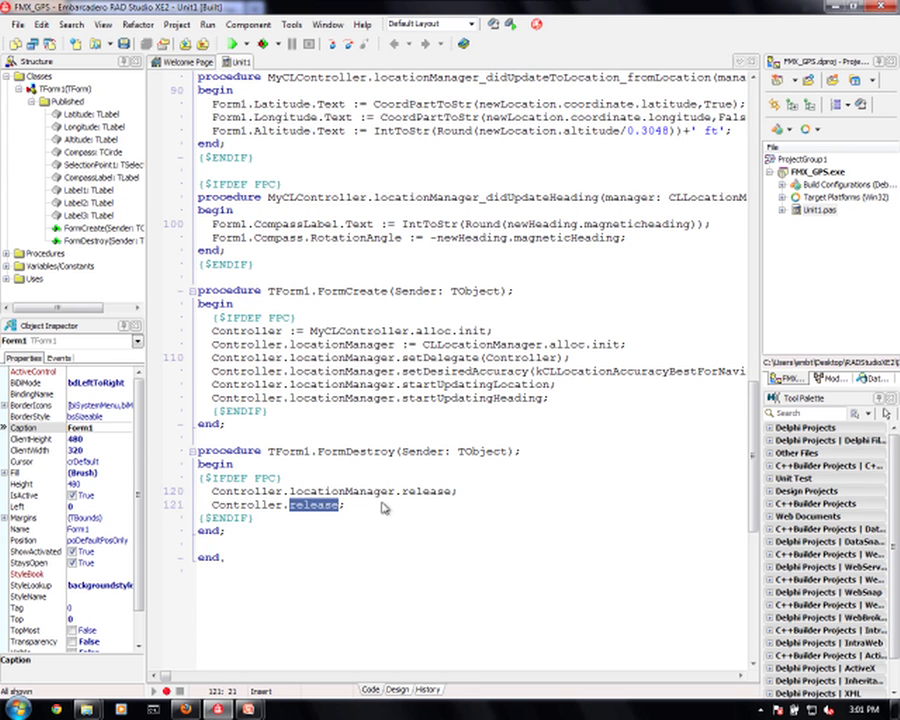
{"action": "scroll", "scroll_direction": "up", "scroll_amount": 3}
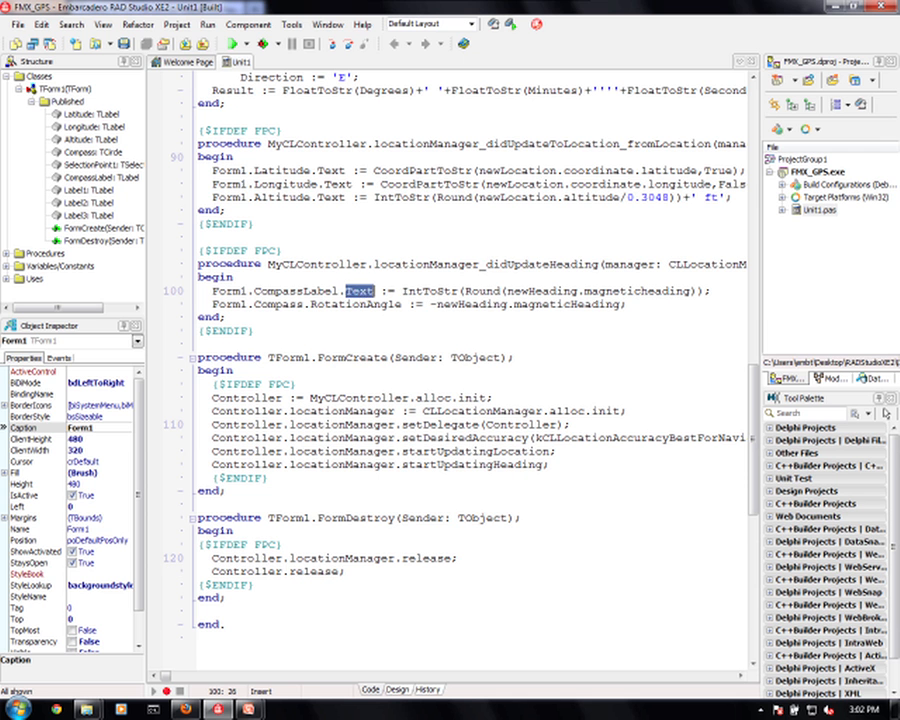
Highlight CompassLabel and Text in the didUpdateHeading handler.
{"action": "double_click", "coordinate": [292, 291]}
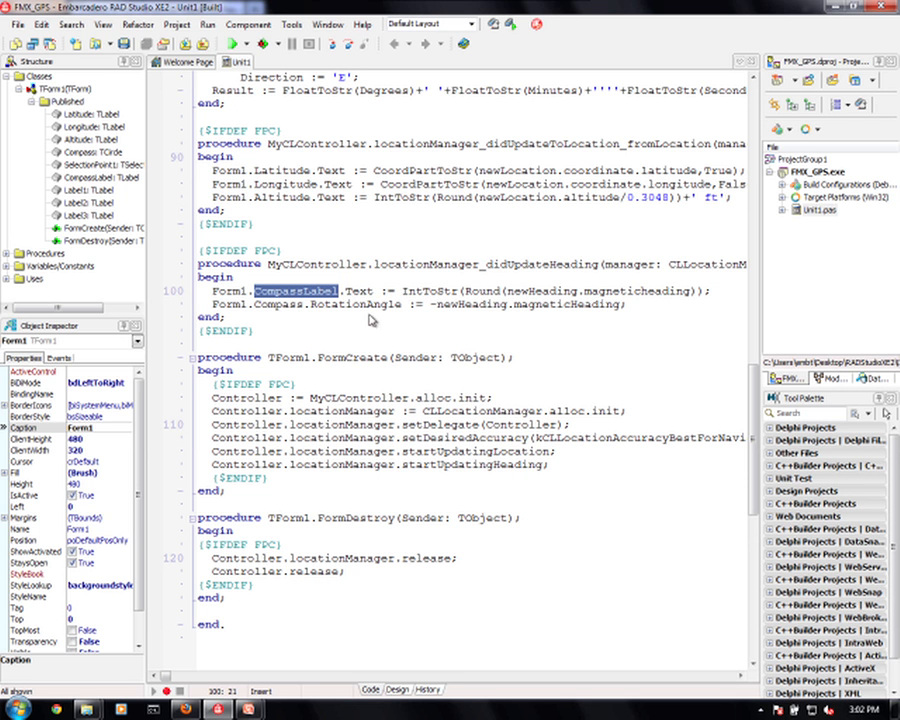
{"action": "double_click", "coordinate": [355, 304]}
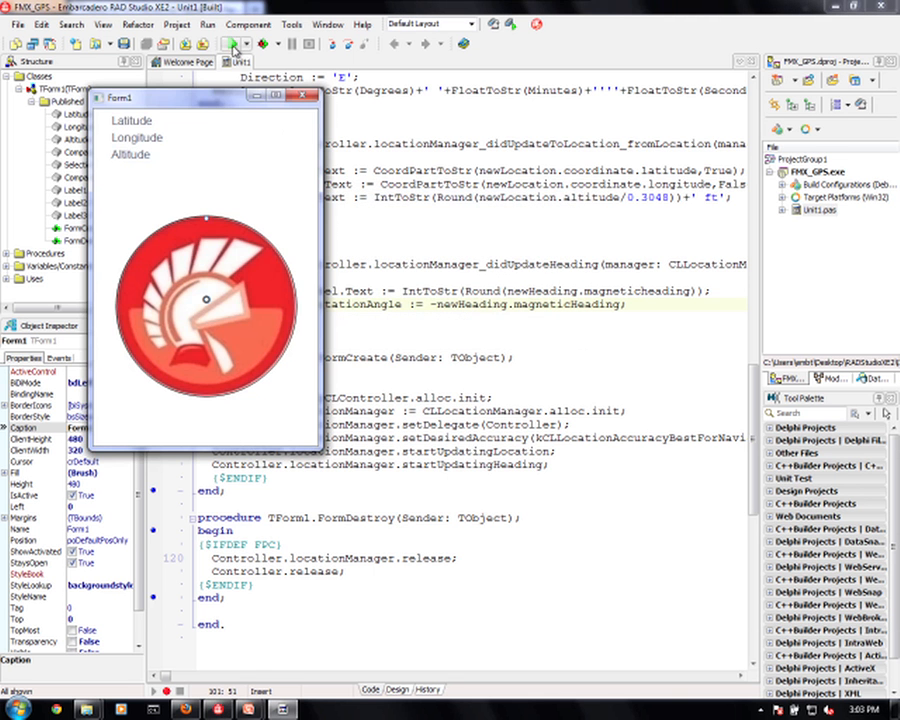
Move the running Form1 window to the centre, inspect it, then close it.
{"action": "left_click_drag", "start_coordinate": [205, 96], "coordinate": [420, 152]}
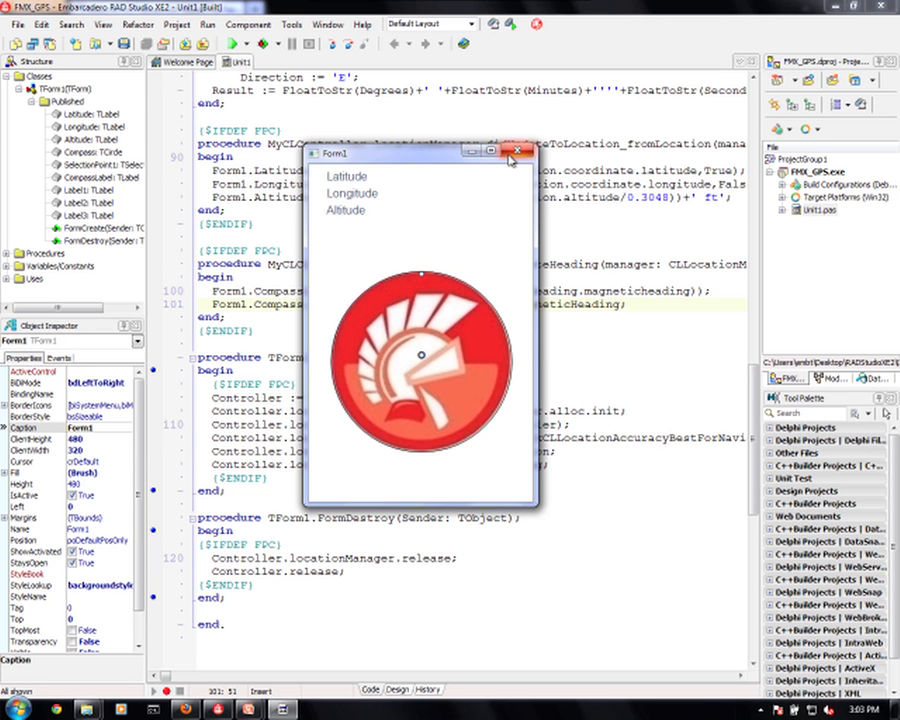
{"action": "mouse_move", "coordinate": [515, 151]}
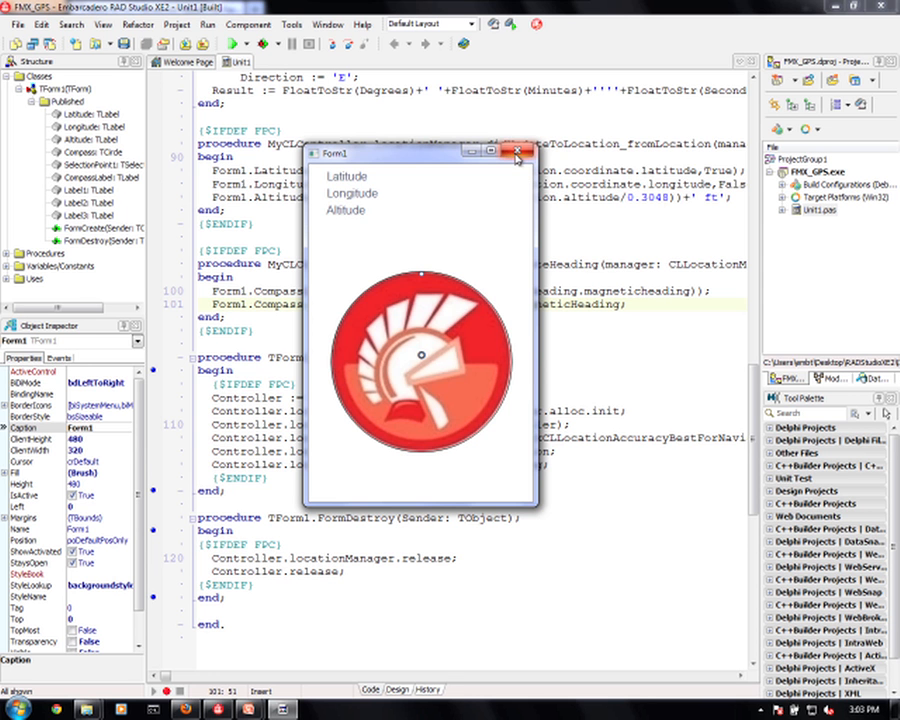
{"action": "left_click", "coordinate": [515, 150]}
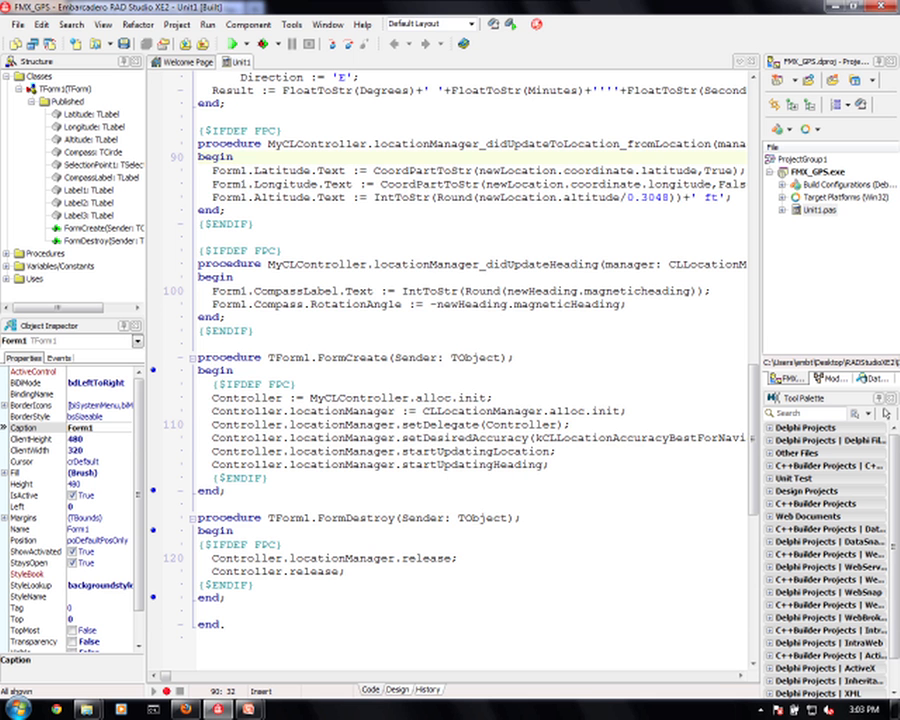